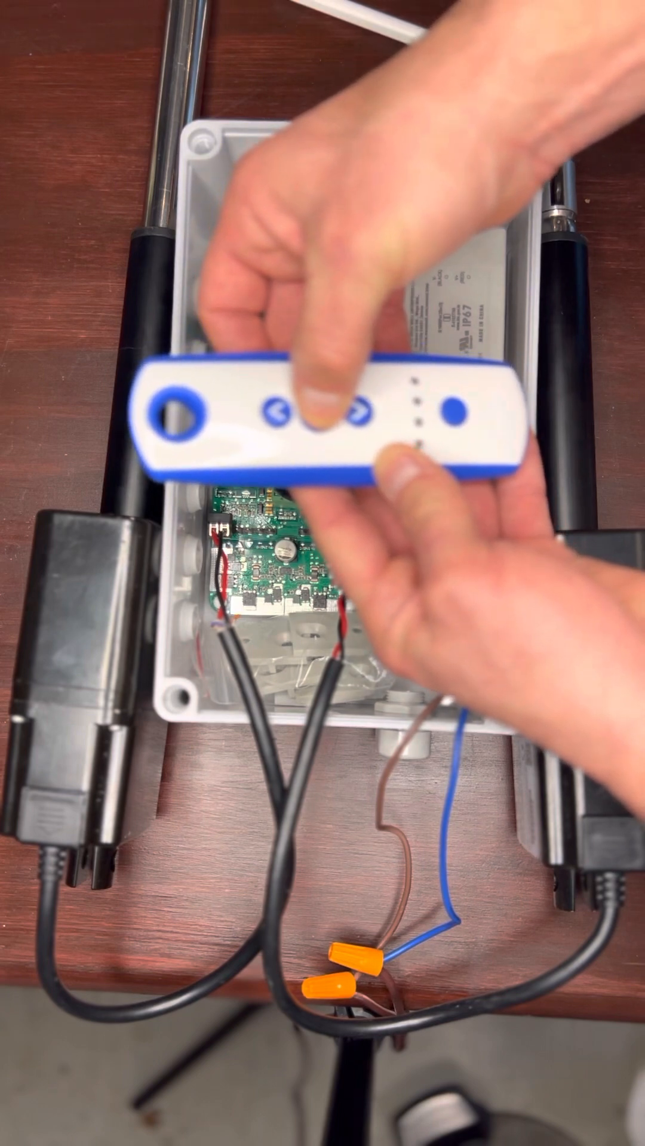
pyautogui.click(315, 432)
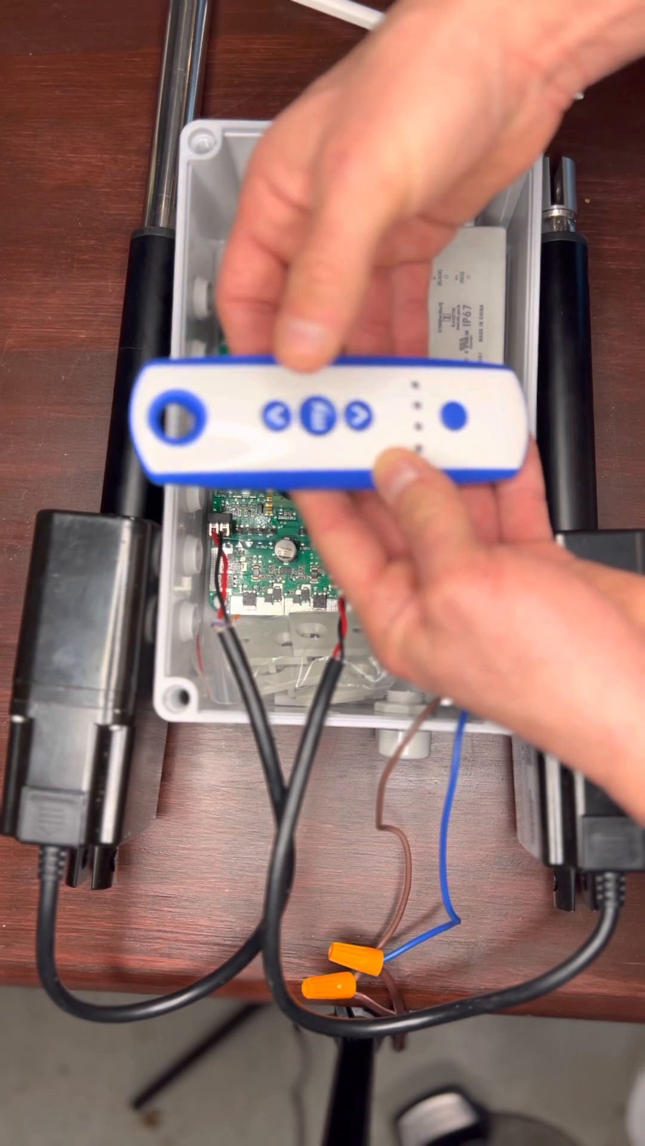